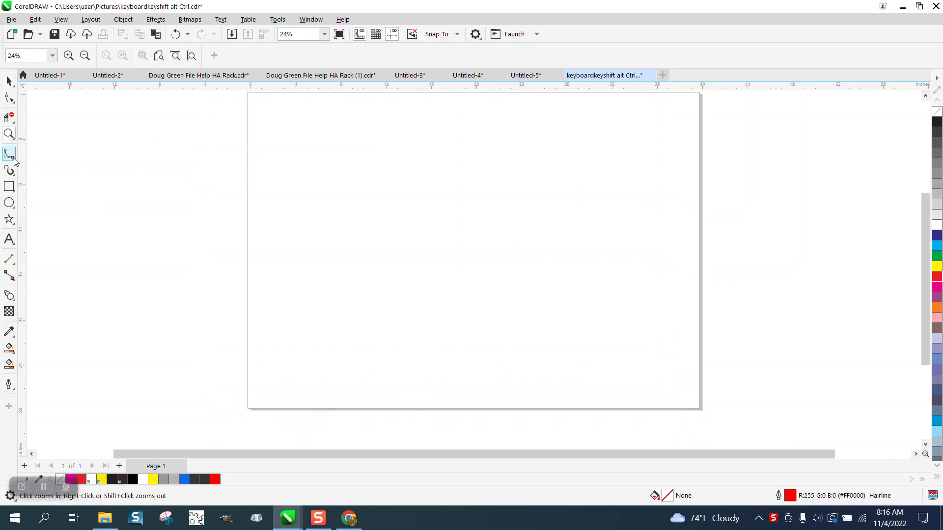
- Switch the active drawing tool to B-Spline from the curve tools flyout
click(9, 154)
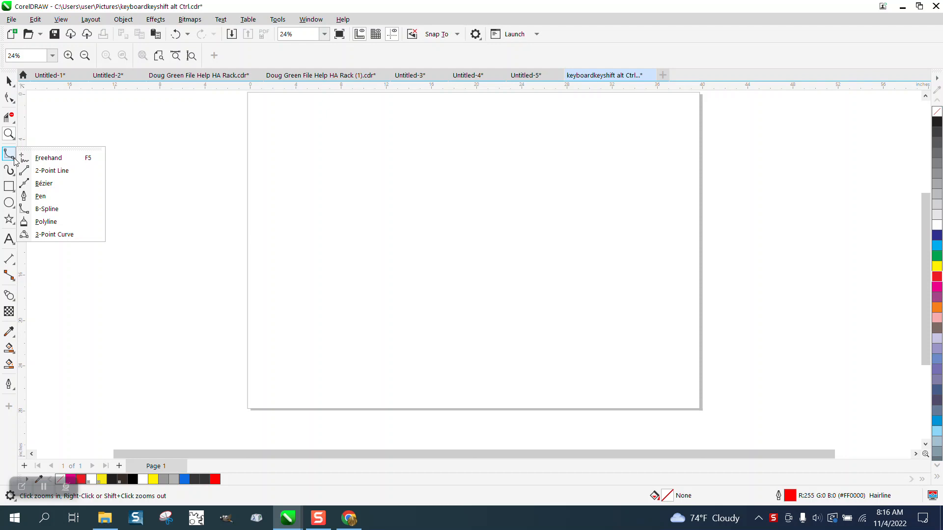
click(9, 174)
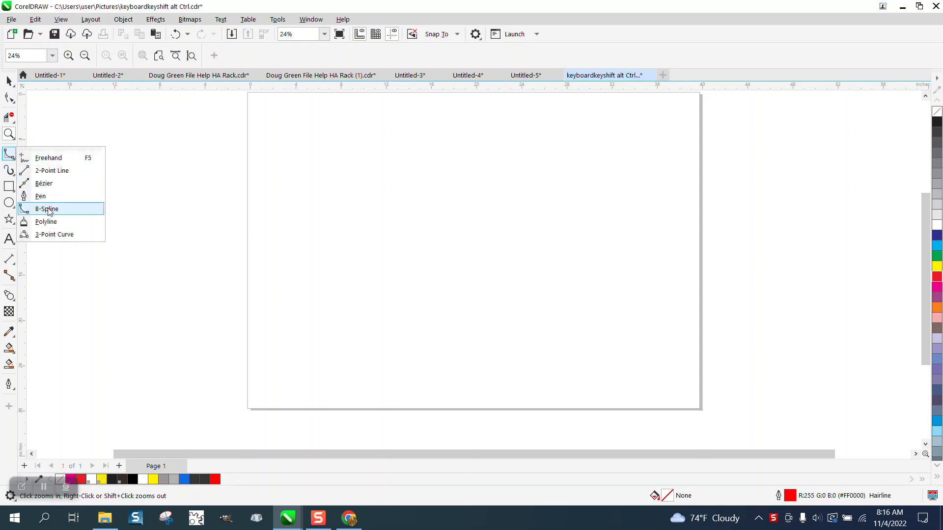
click(46, 208)
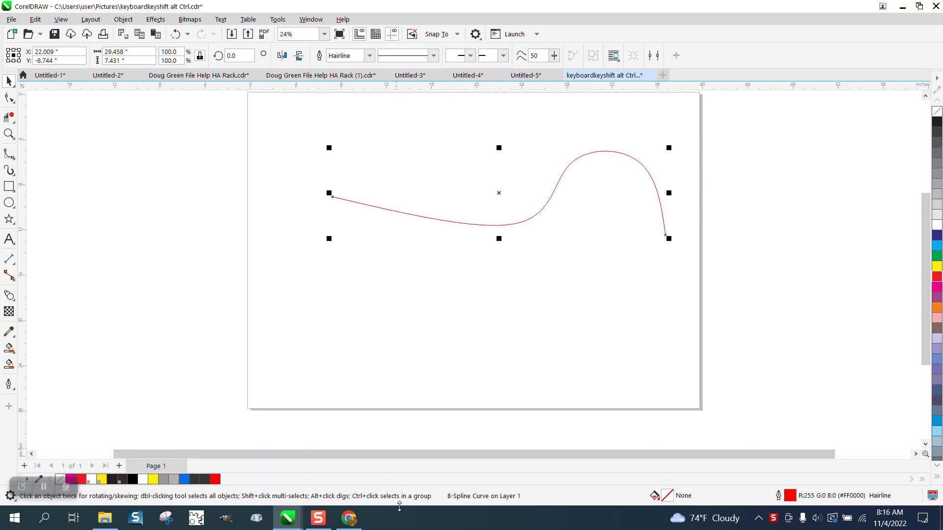
mouse_move(350, 227)
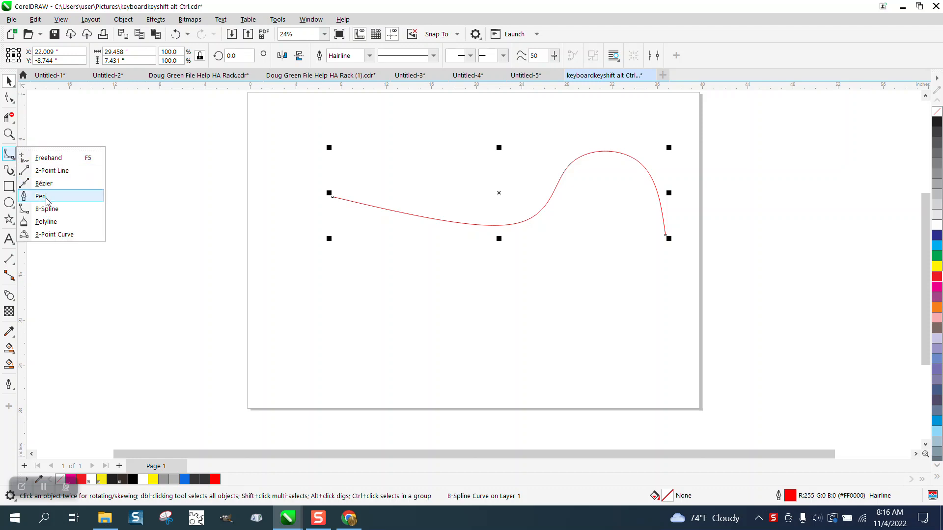
mouse_move(180, 202)
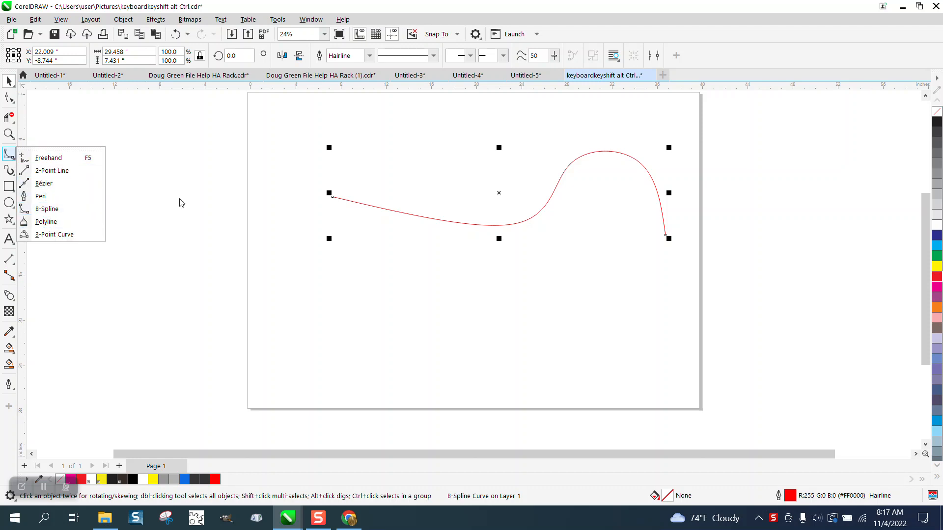
mouse_move(183, 199)
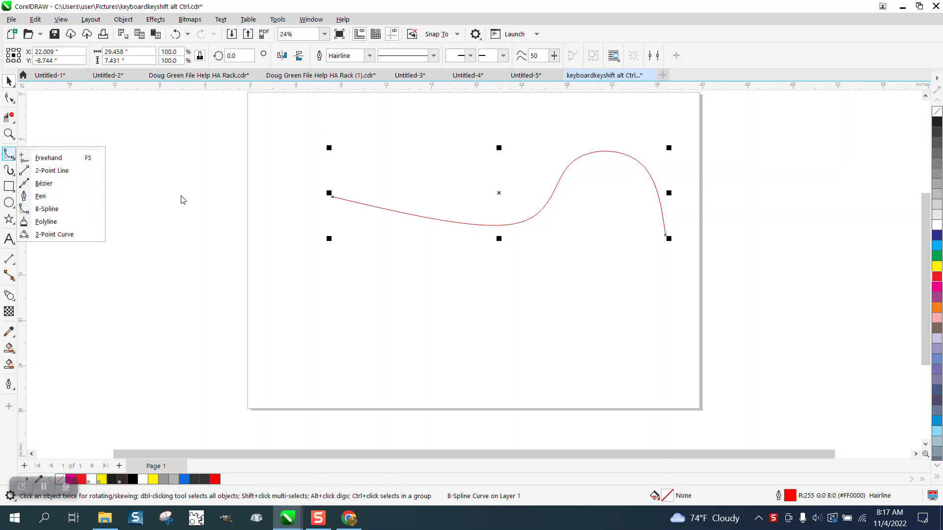
- Dismiss the curve tools flyout, keeping the finished red B-Spline selected
click(9, 81)
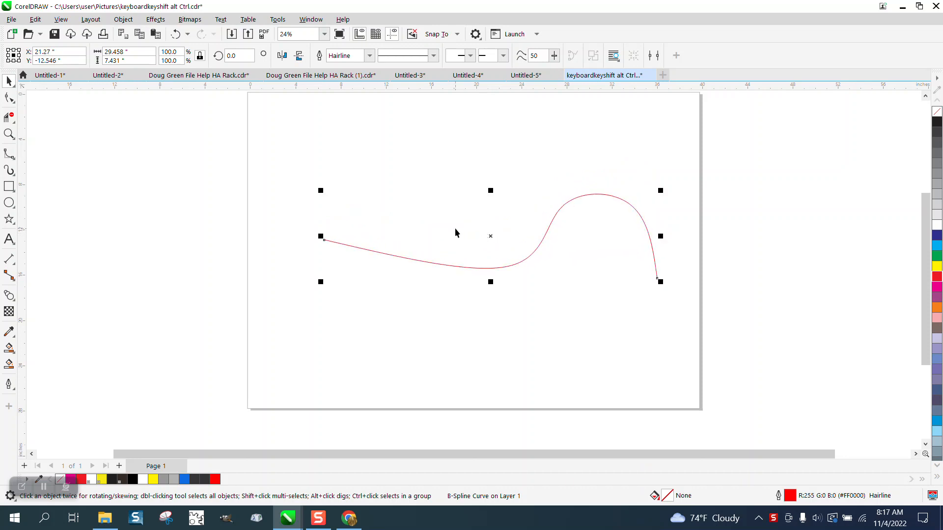
mouse_move(497, 350)
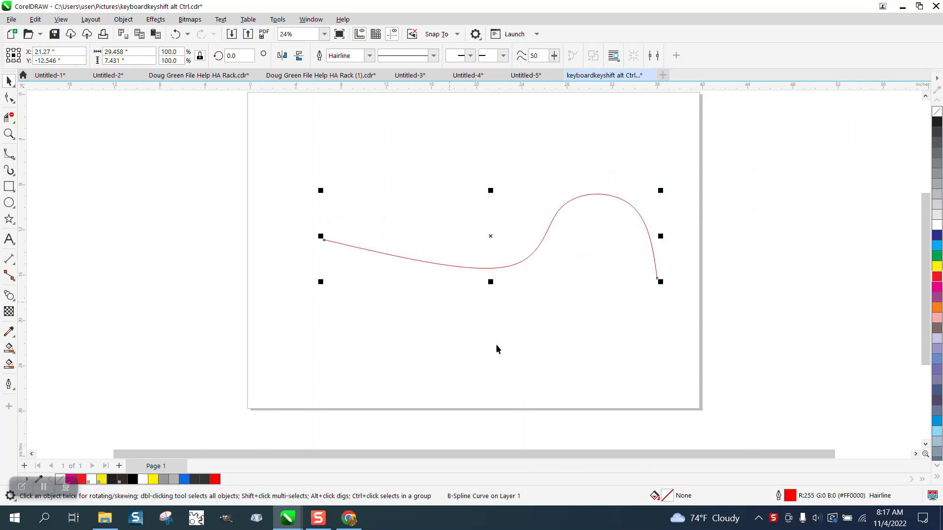
mouse_move(269, 185)
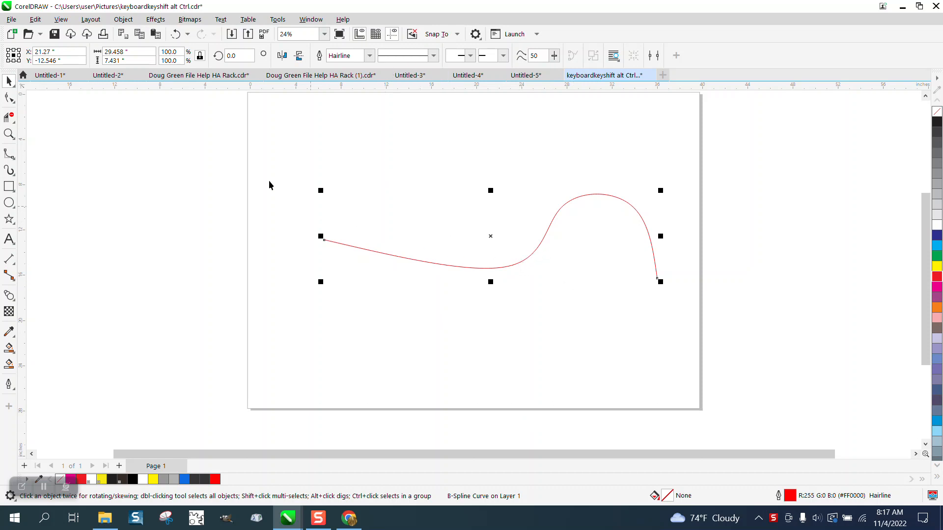
- Bring up the Object menu to convert the red B-Spline to curves
click(122, 18)
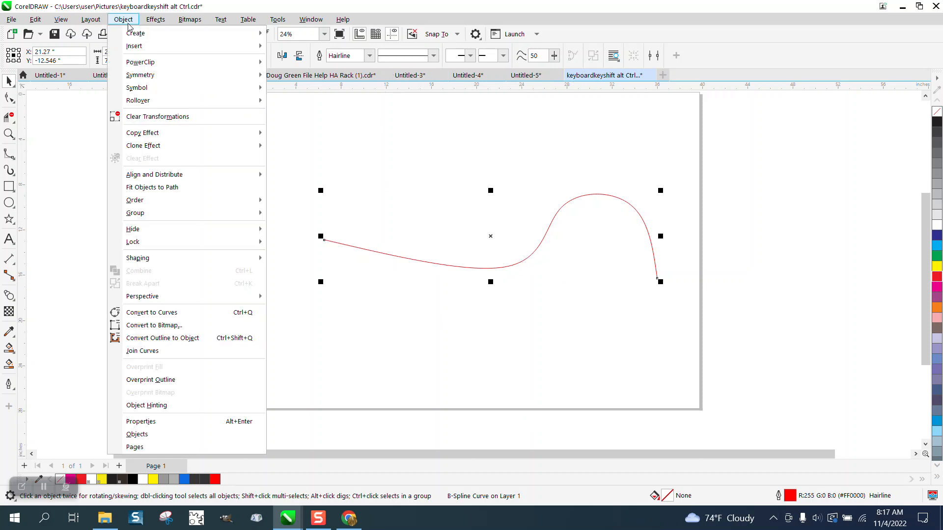
mouse_move(152, 312)
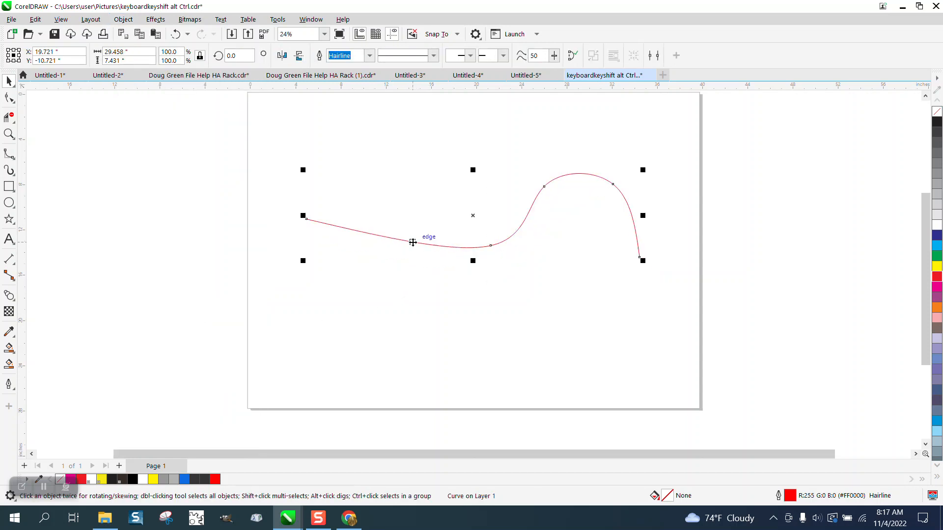
mouse_move(318, 208)
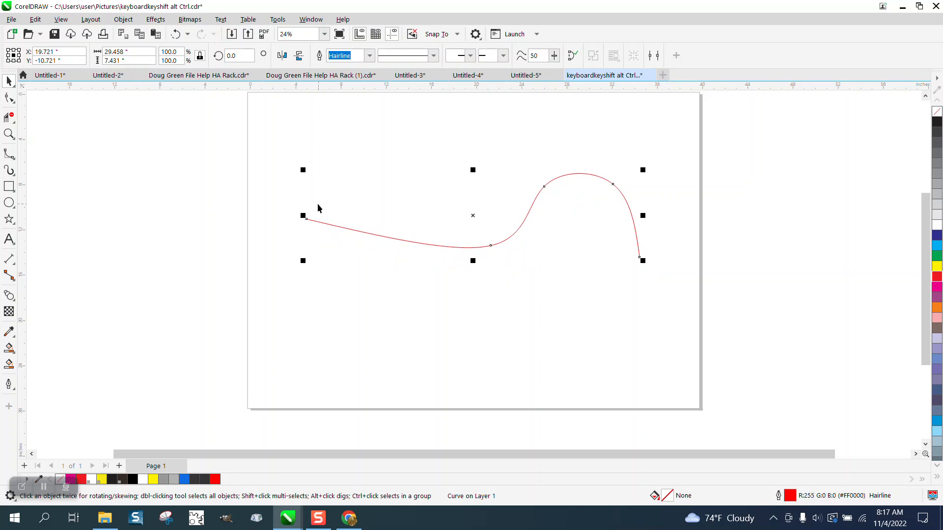
mouse_move(475, 215)
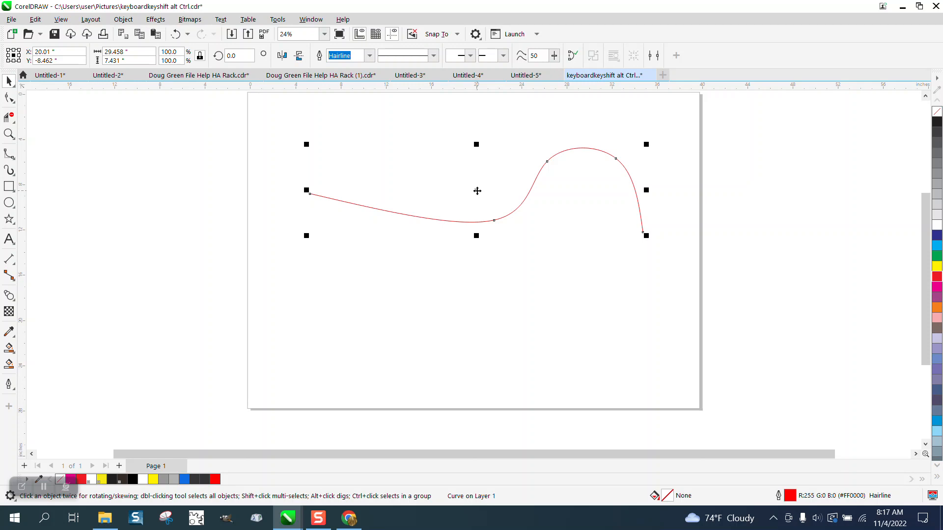
mouse_move(438, 237)
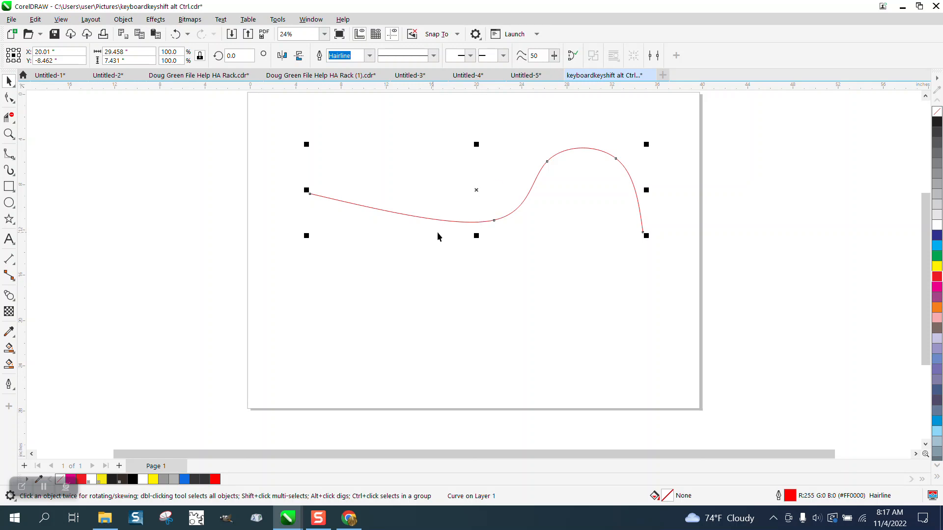
mouse_move(475, 192)
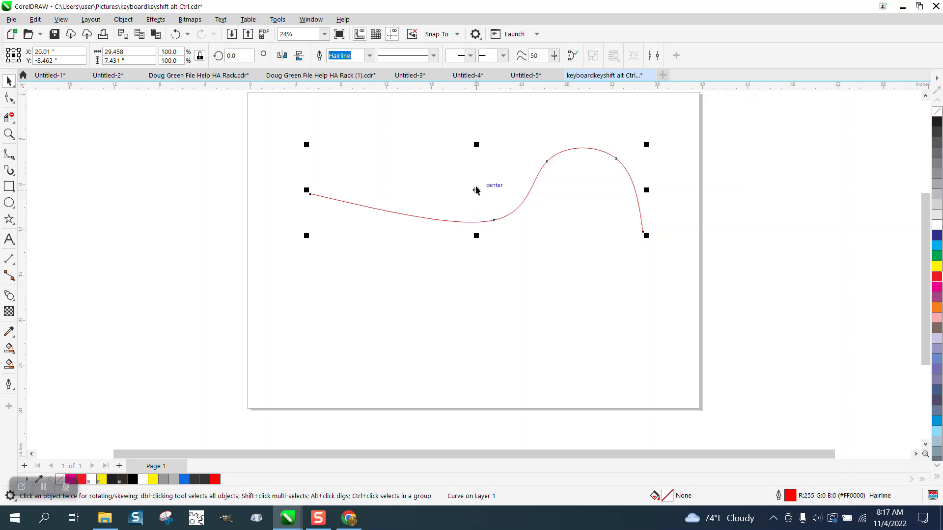
mouse_move(408, 209)
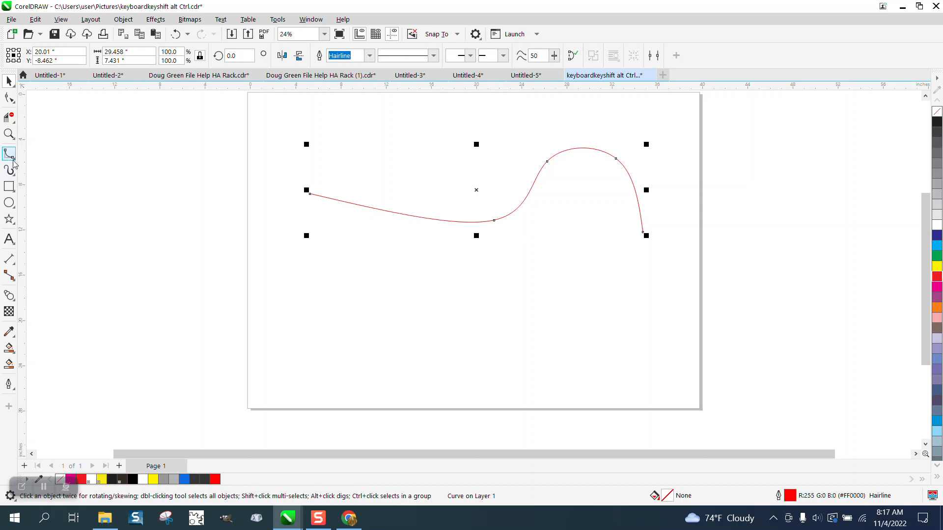
click(9, 154)
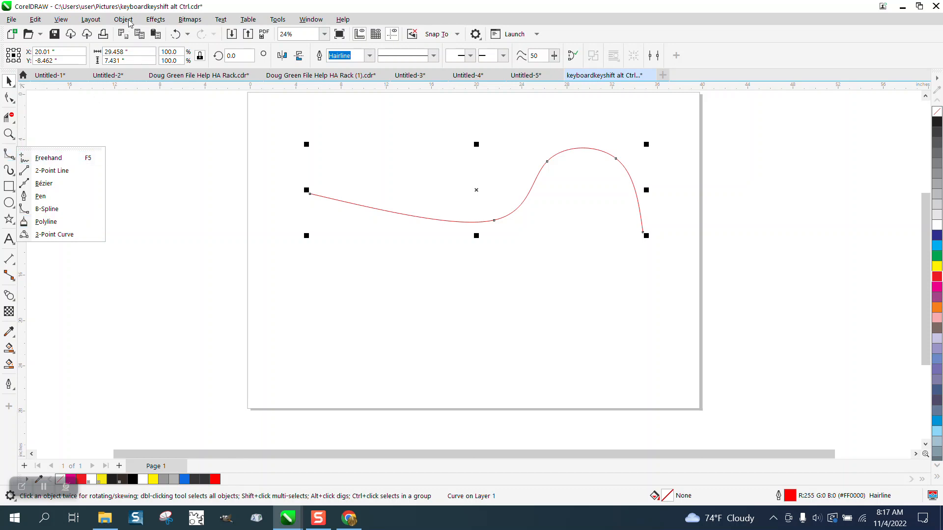
click(123, 19)
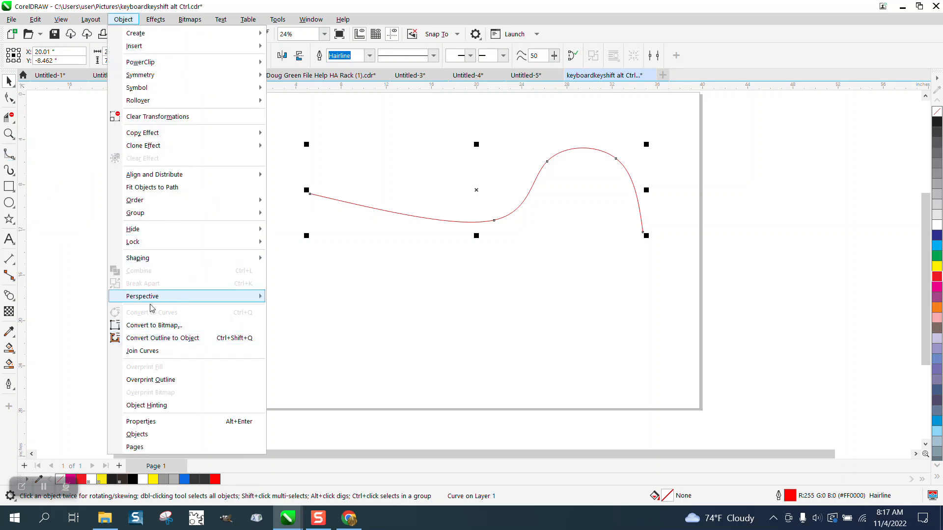
mouse_move(346, 381)
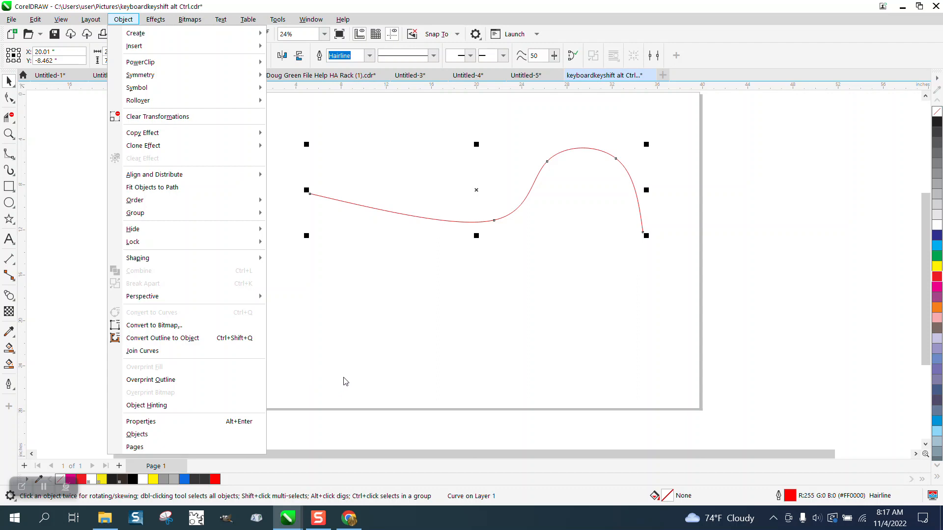
click(401, 291)
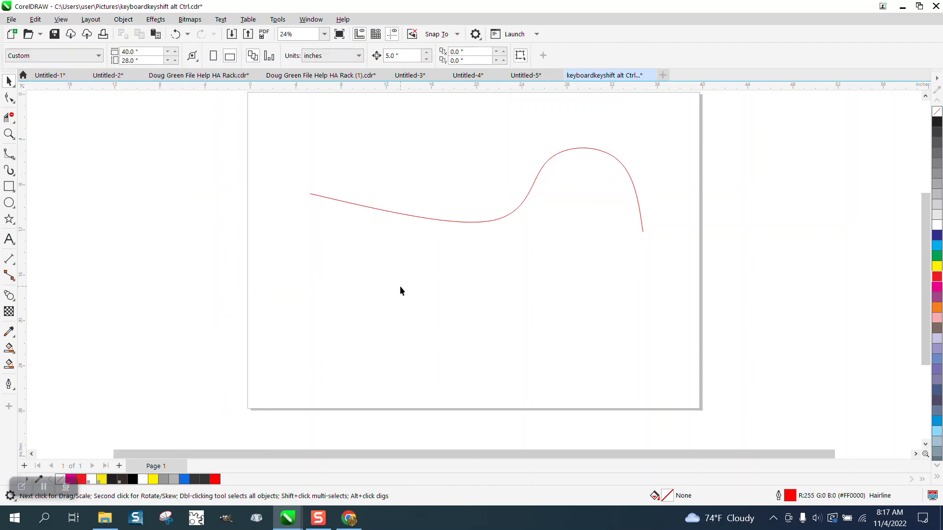